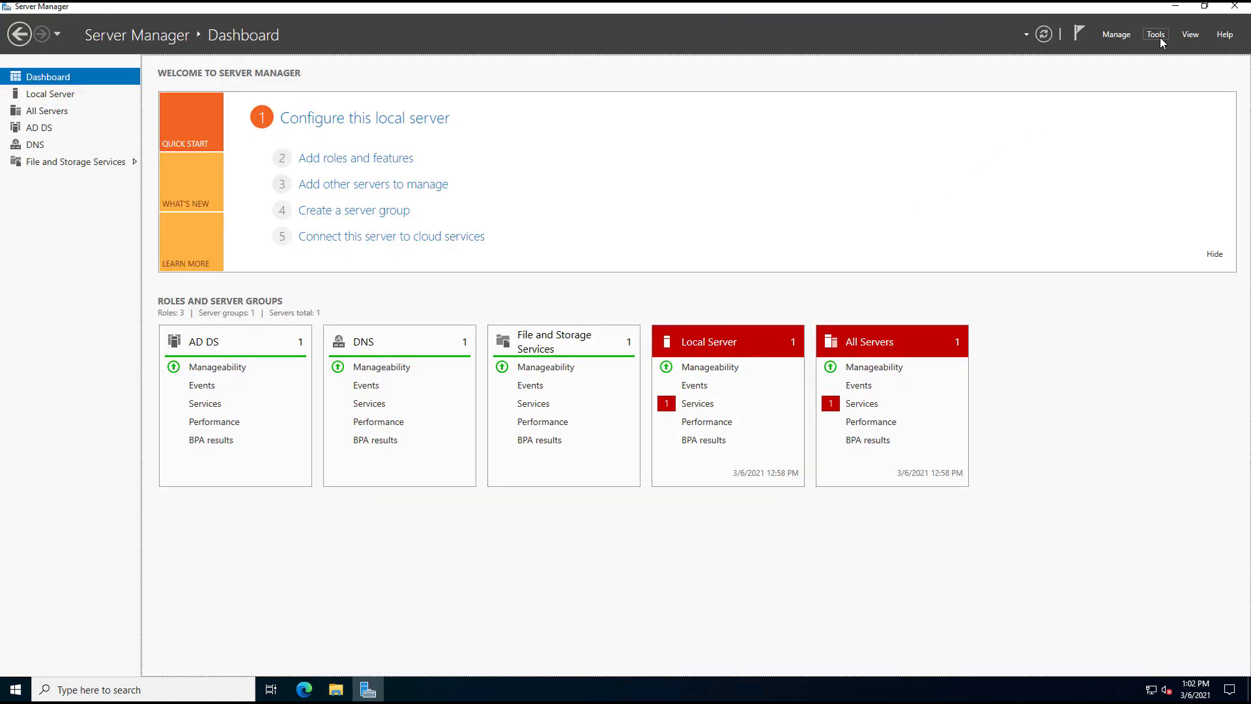
mouse_move(635, 379)
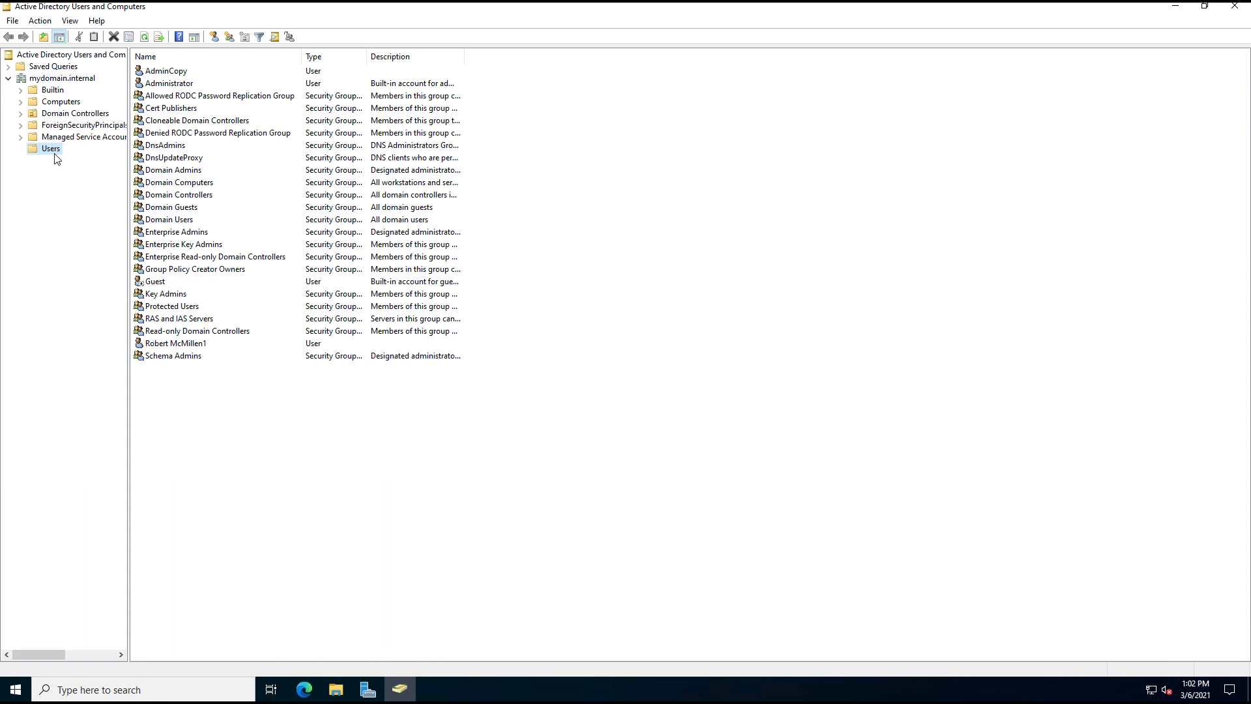
mouse_move(52, 152)
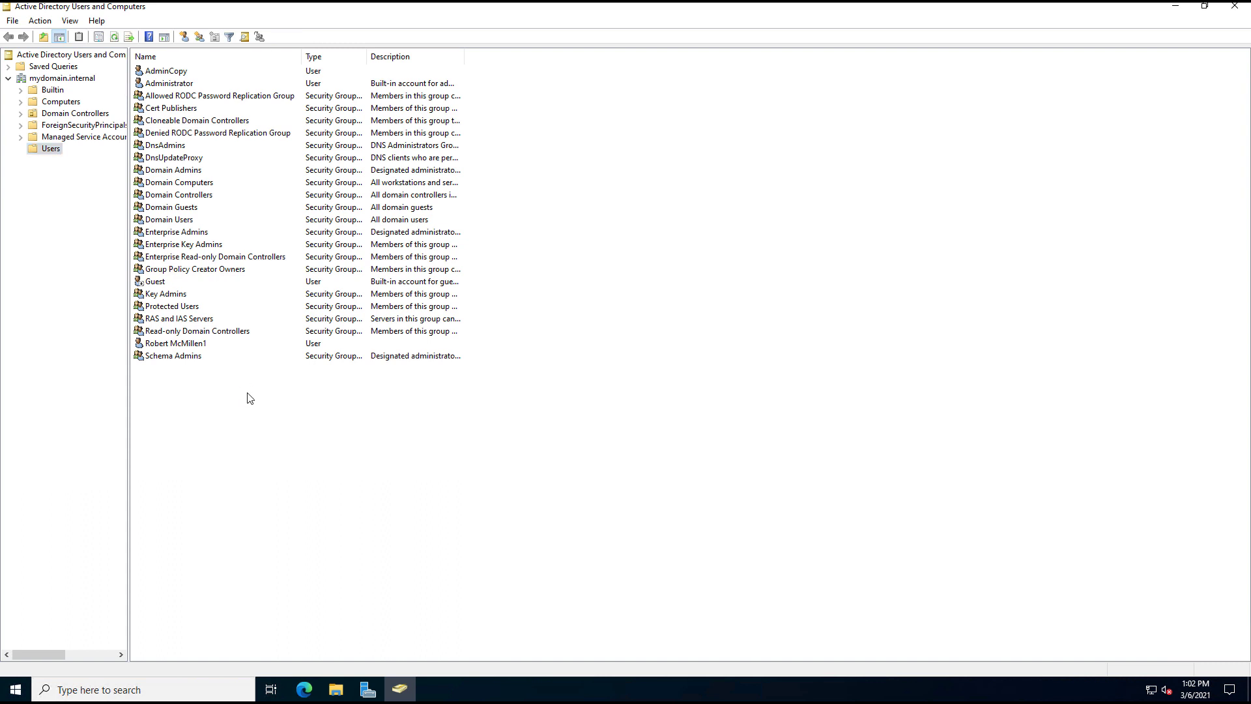
Step: Start a New > Group in the Users folder of mydomain.internal
right_click(250, 397)
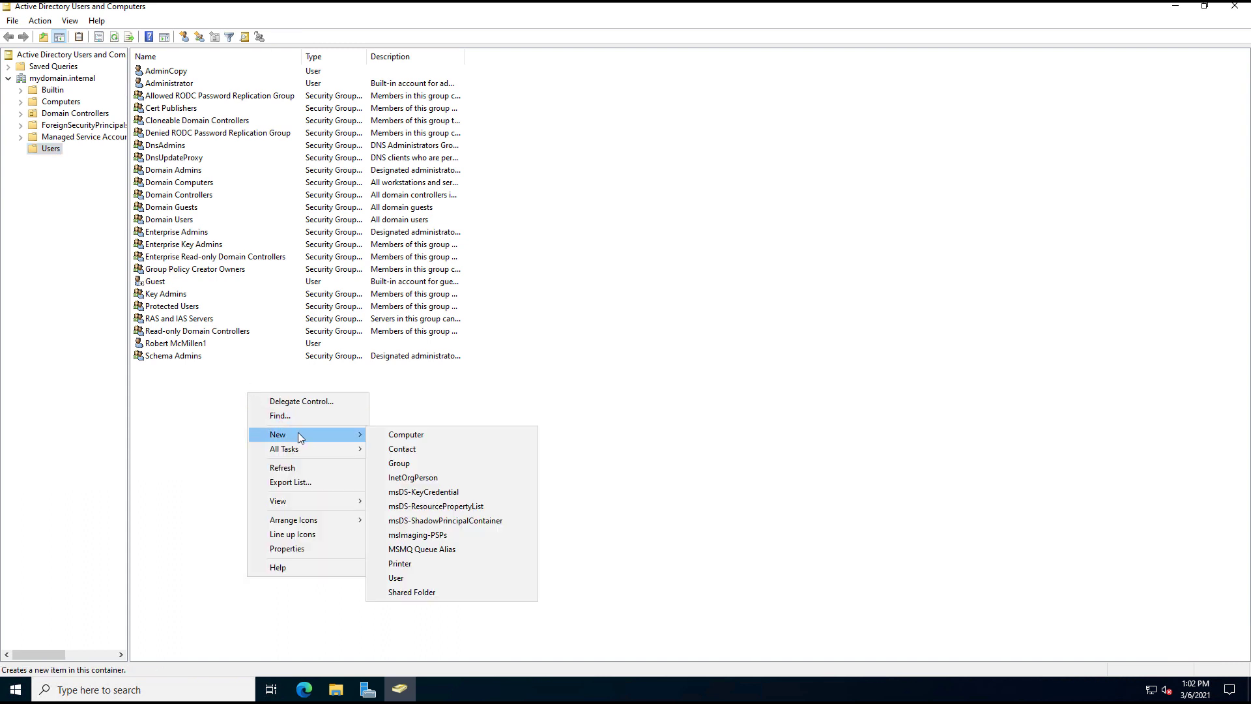
left_click(399, 463)
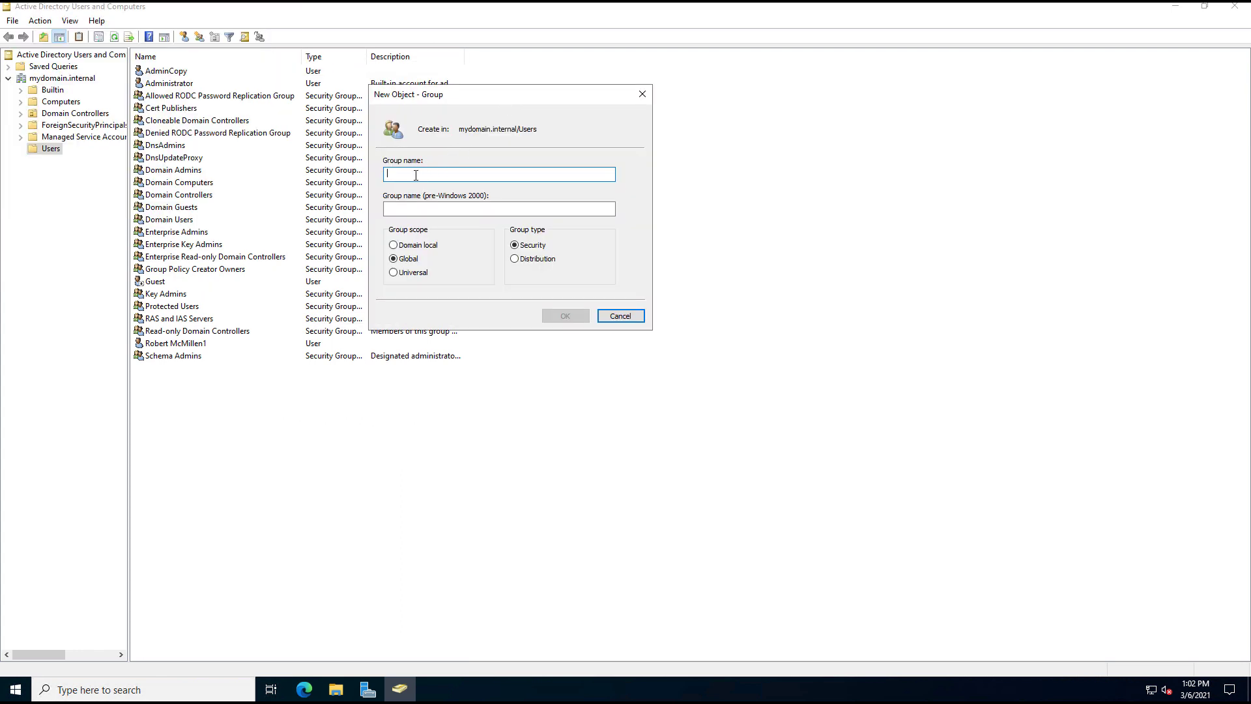
Step: Create the group TestGroup with Global scope and Security type after trying the other scopes
type("TestGro")
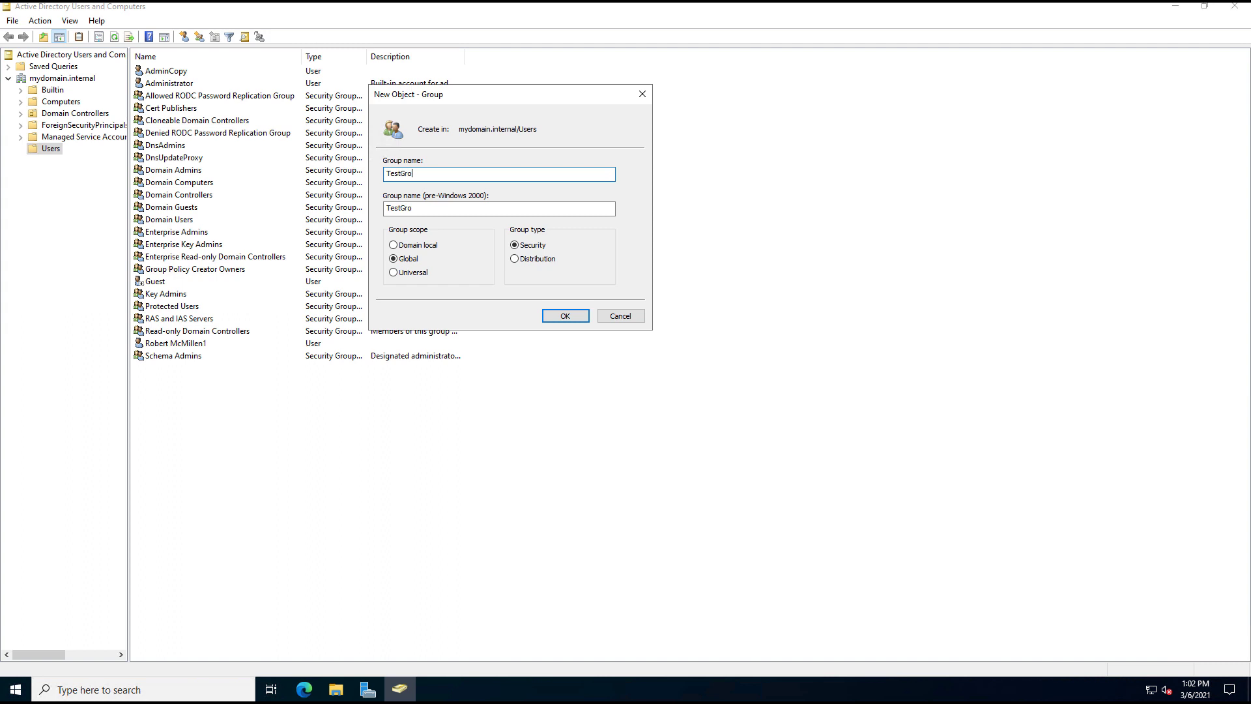
type("up")
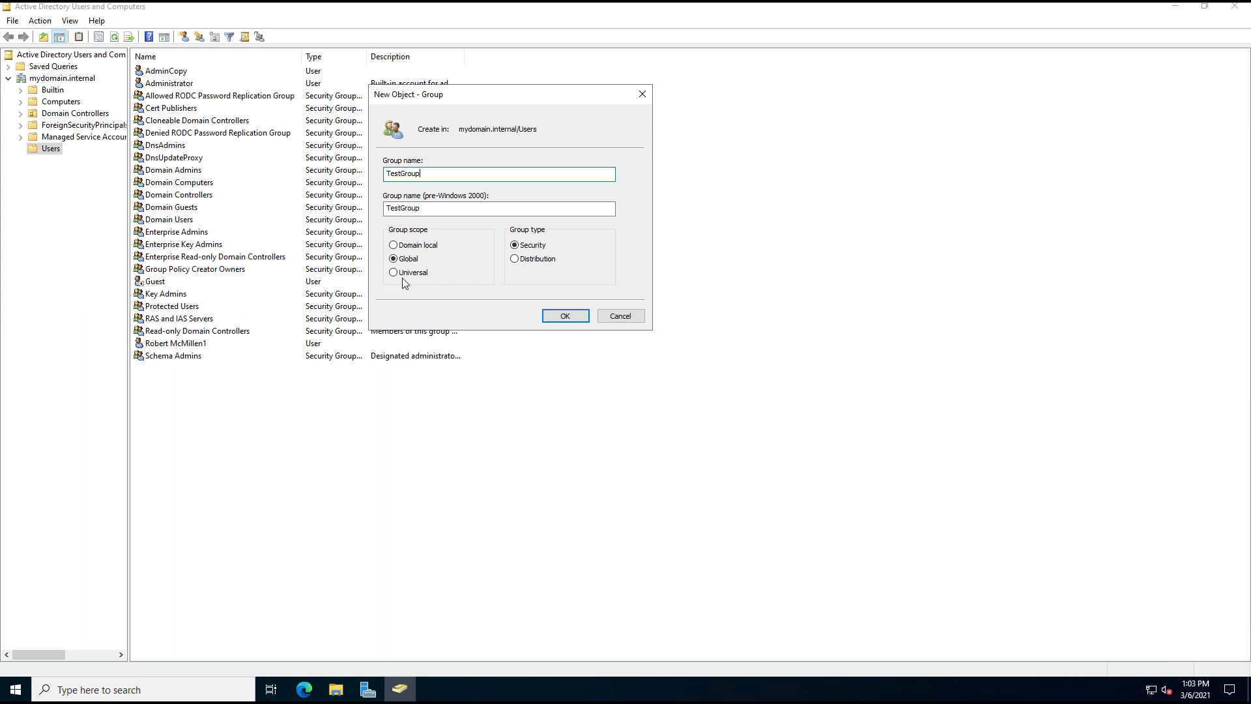
mouse_move(438, 294)
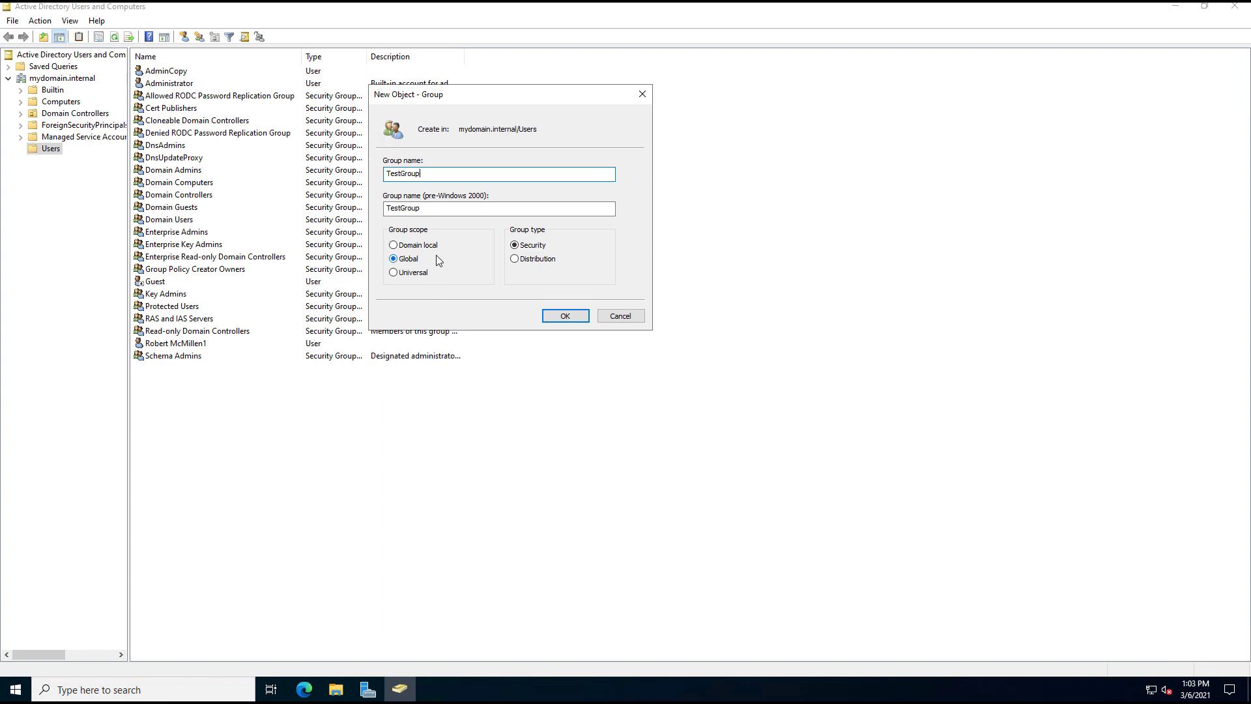
left_click(394, 245)
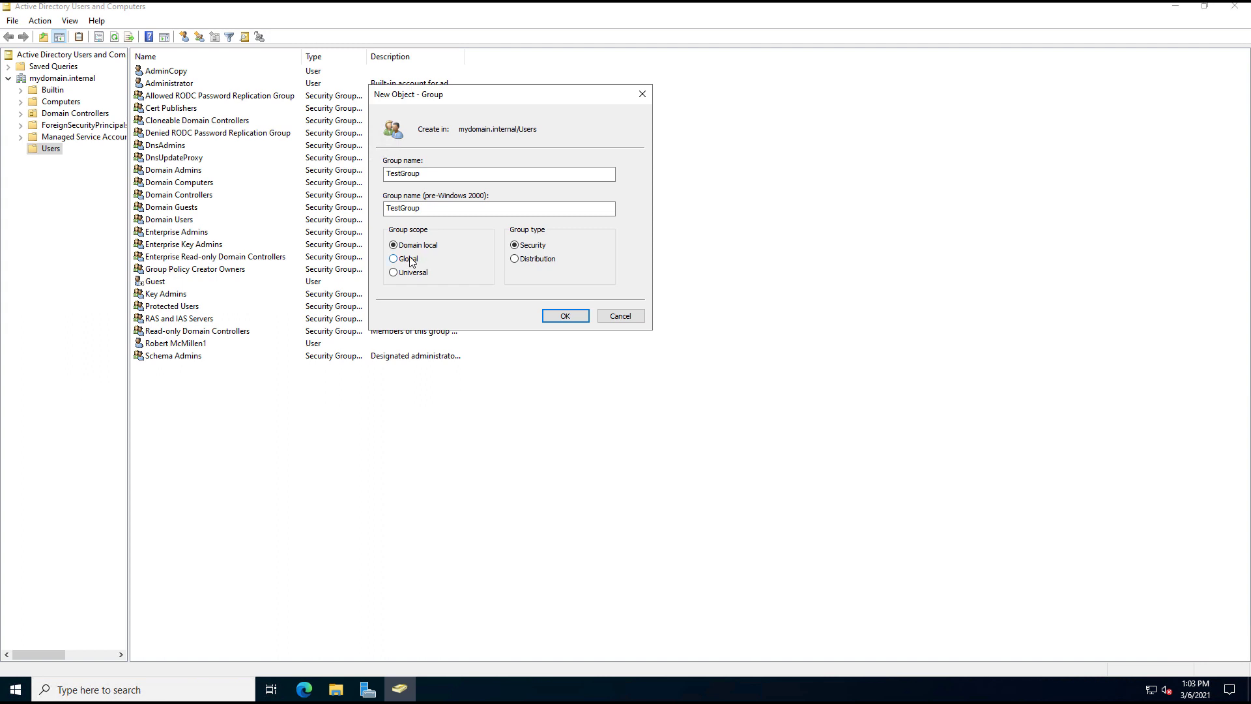
left_click(393, 258)
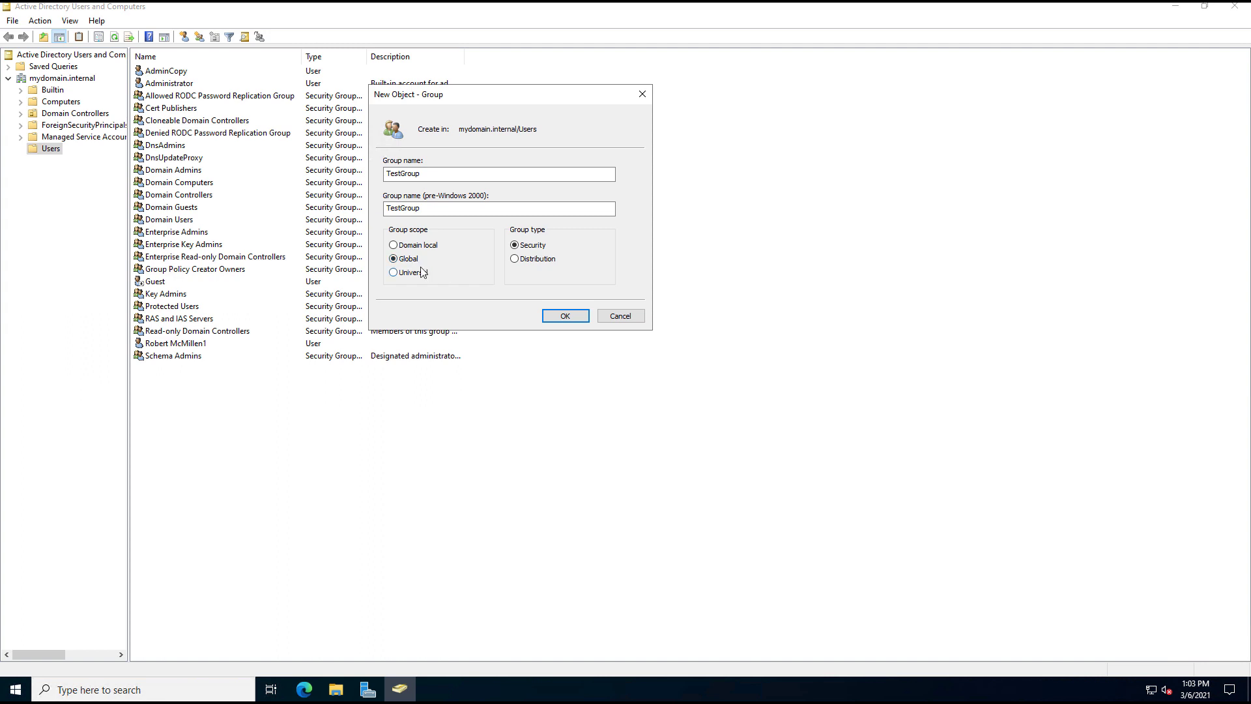
left_click(394, 273)
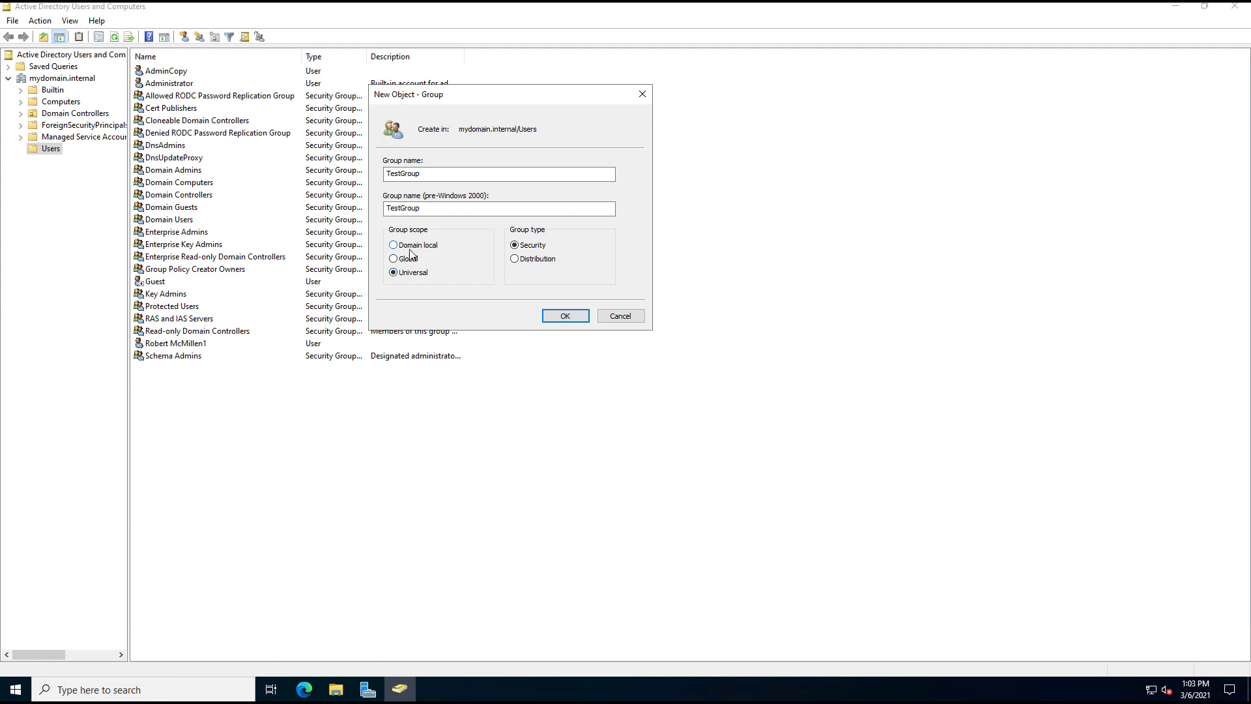
left_click(393, 245)
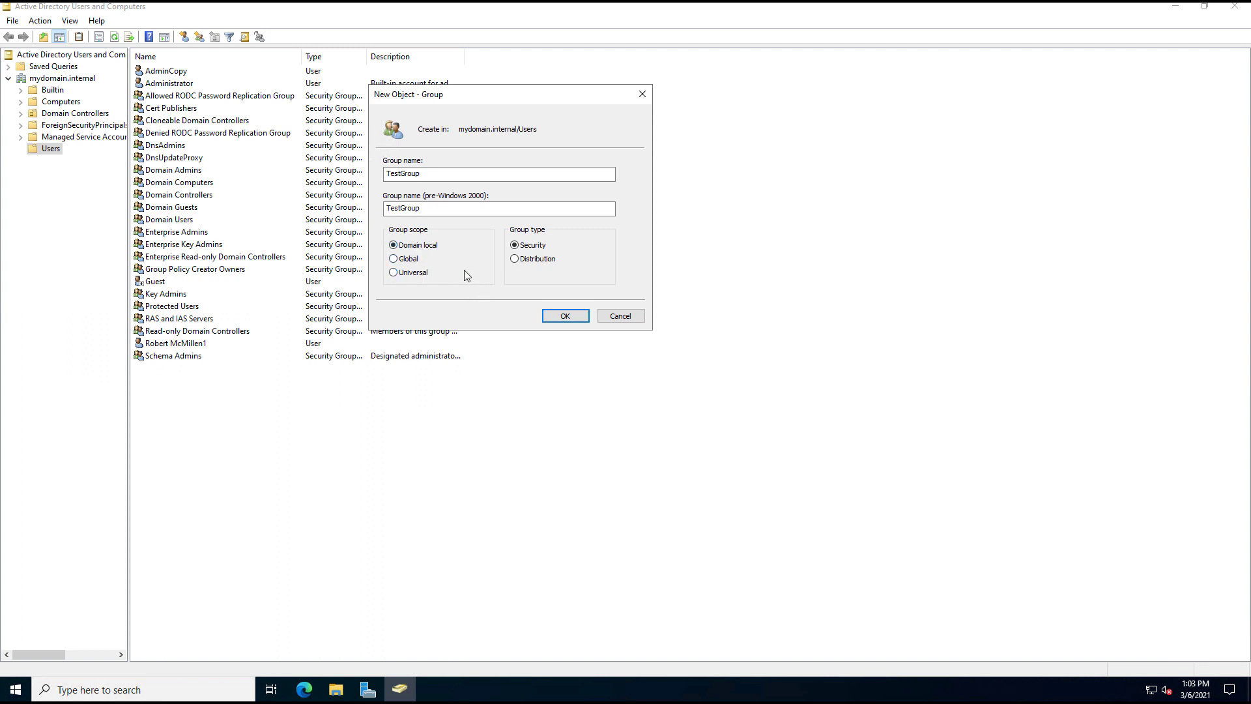
left_click(394, 258)
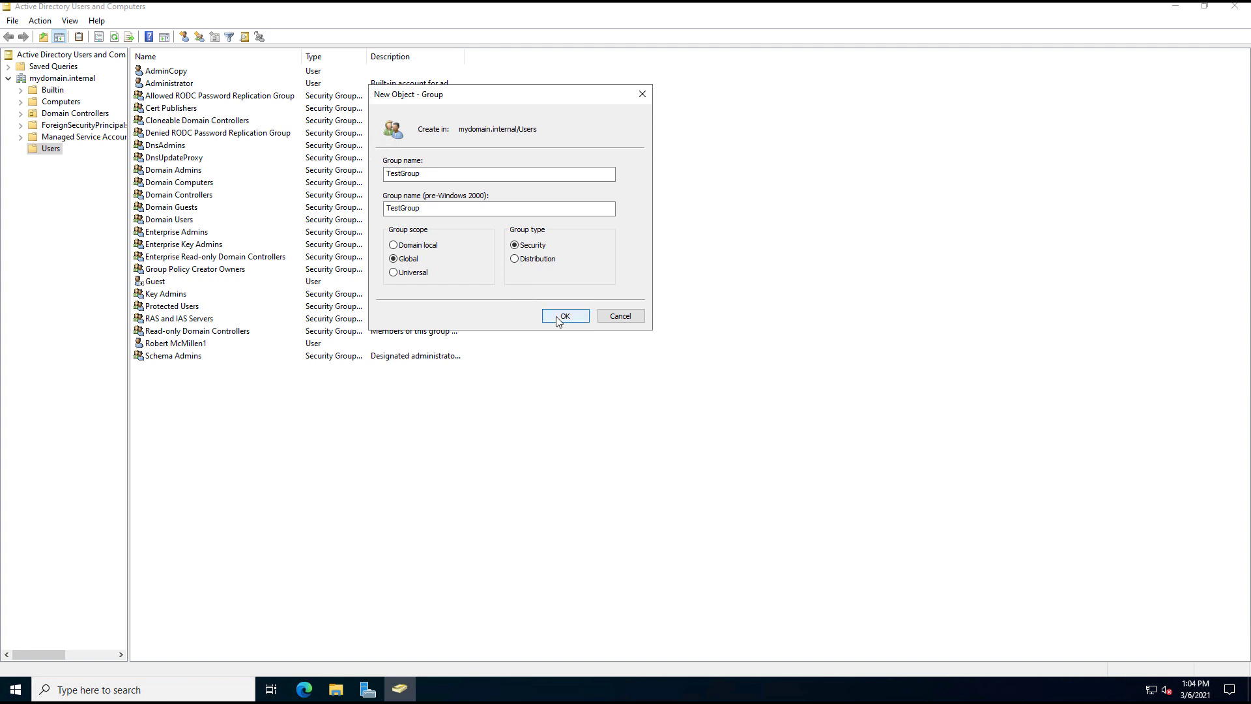
left_click(564, 315)
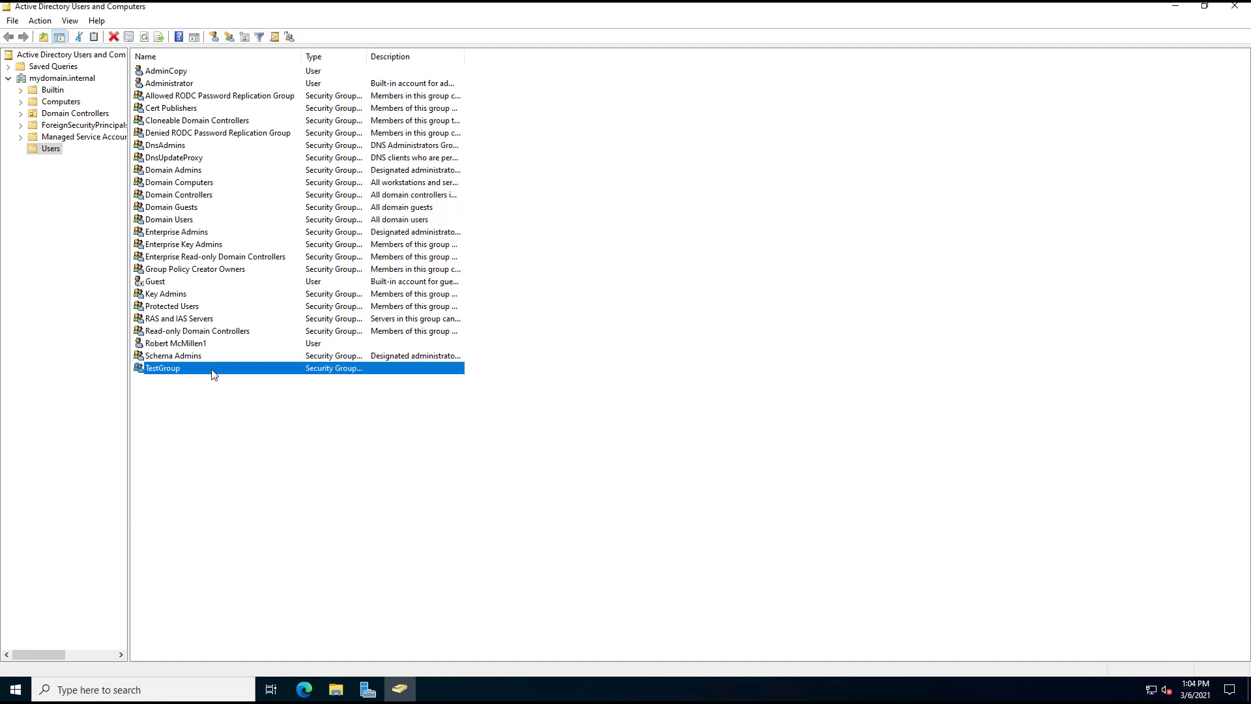
Step: Show TestGroup's Properties with its empty Members list
double_click(163, 367)
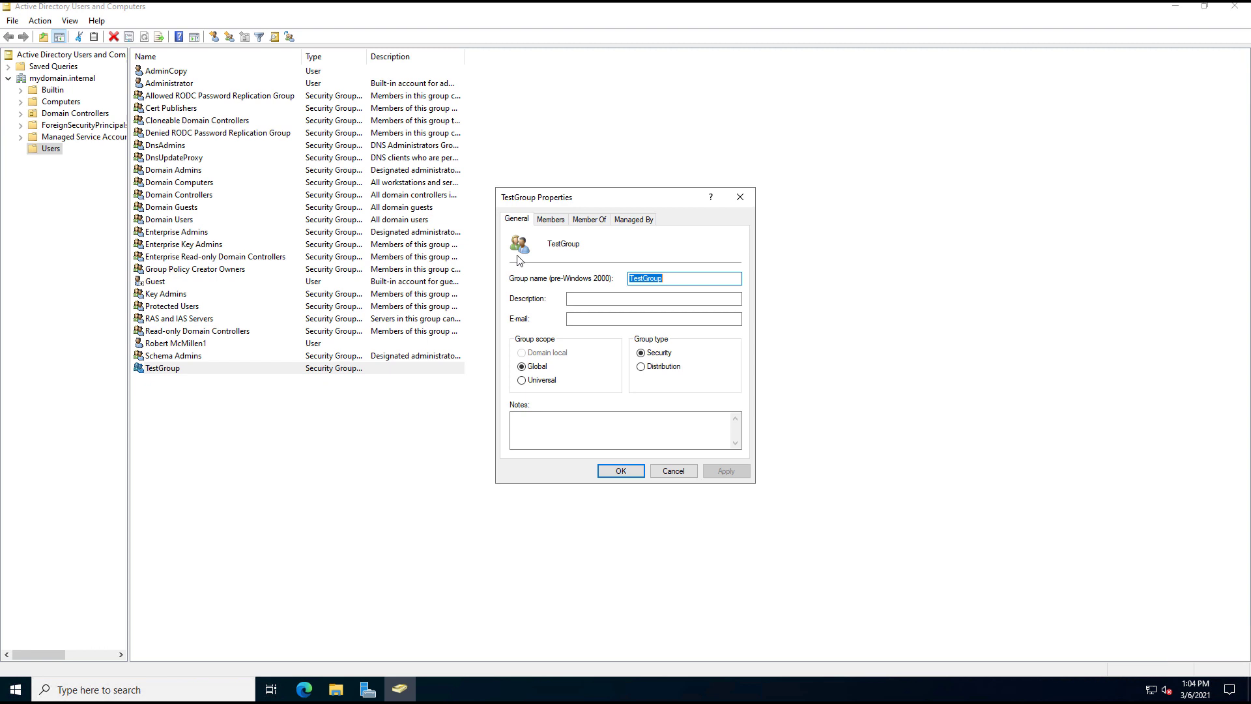
left_click(550, 219)
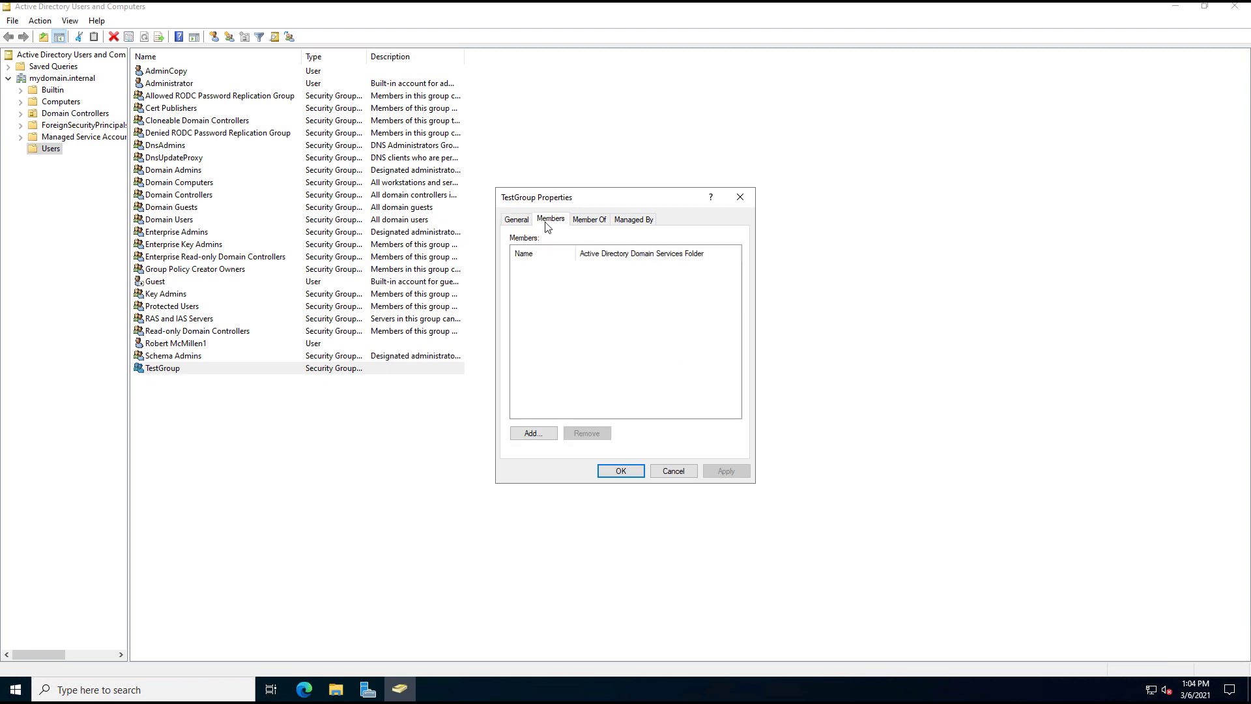
Step: Add Domain Users and Robert McMillen1 as members of TestGroup and apply the change
left_click(532, 432)
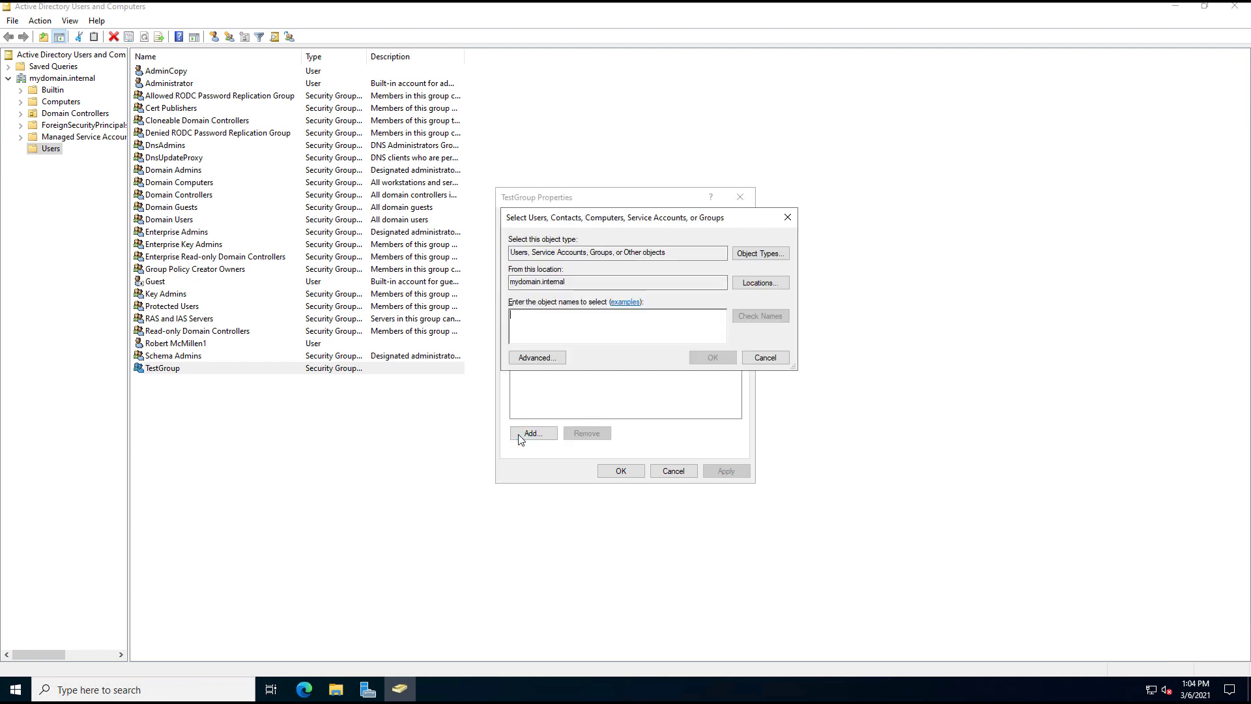
type("domain users")
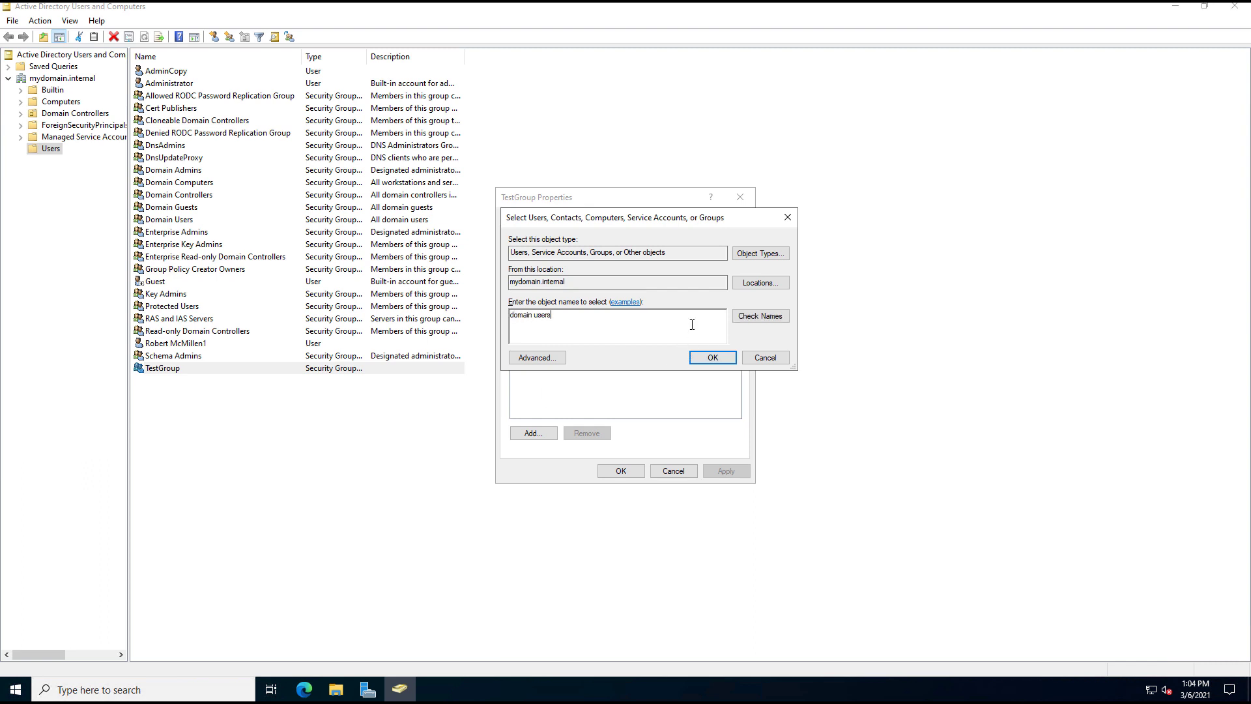
left_click(710, 358)
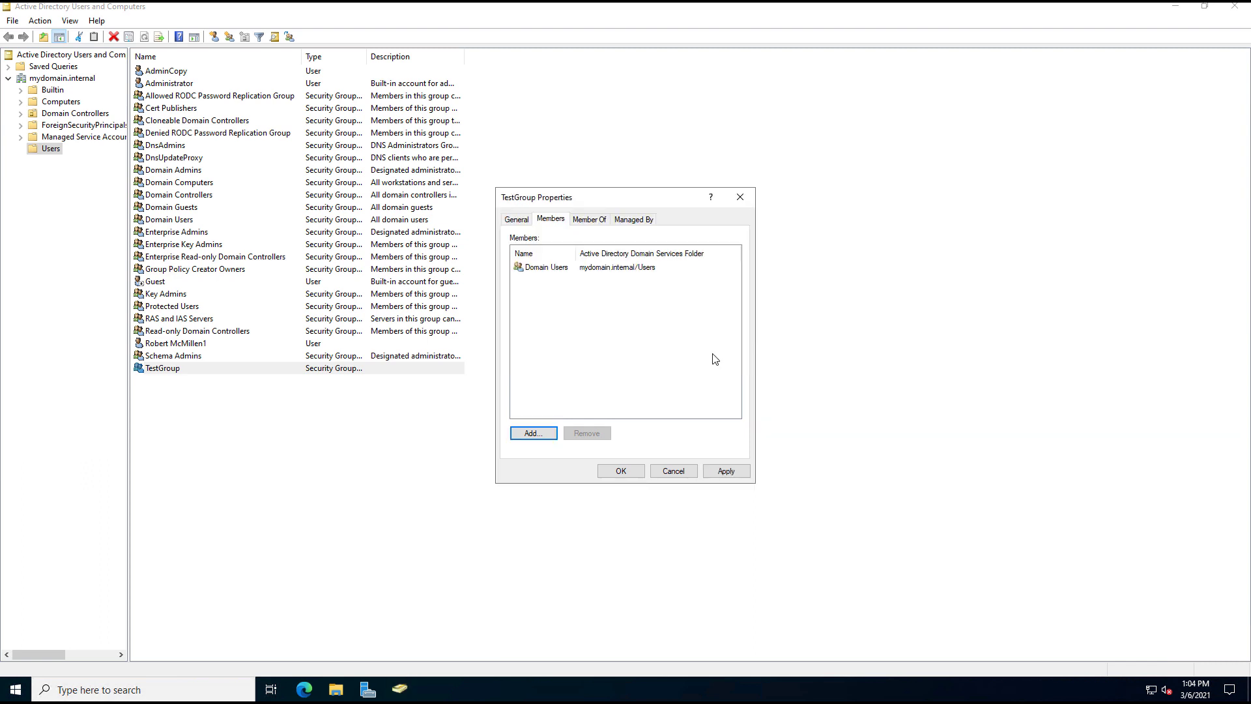
left_click(531, 433)
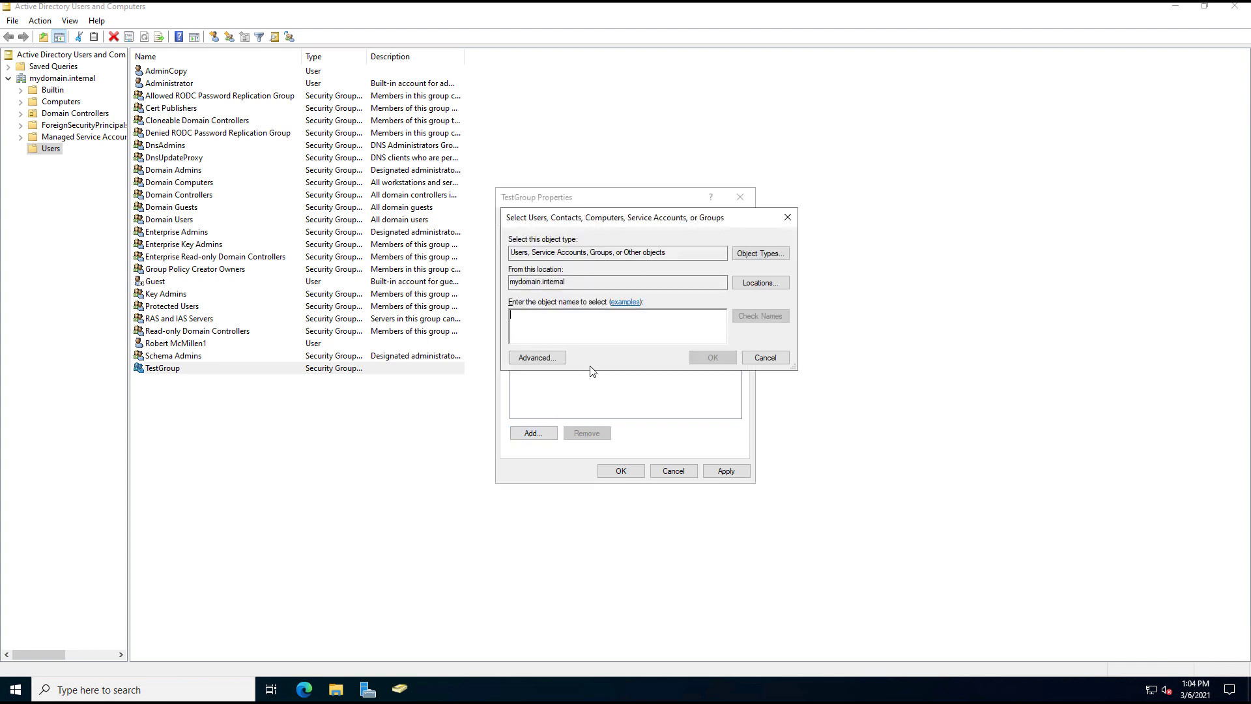
type("robert")
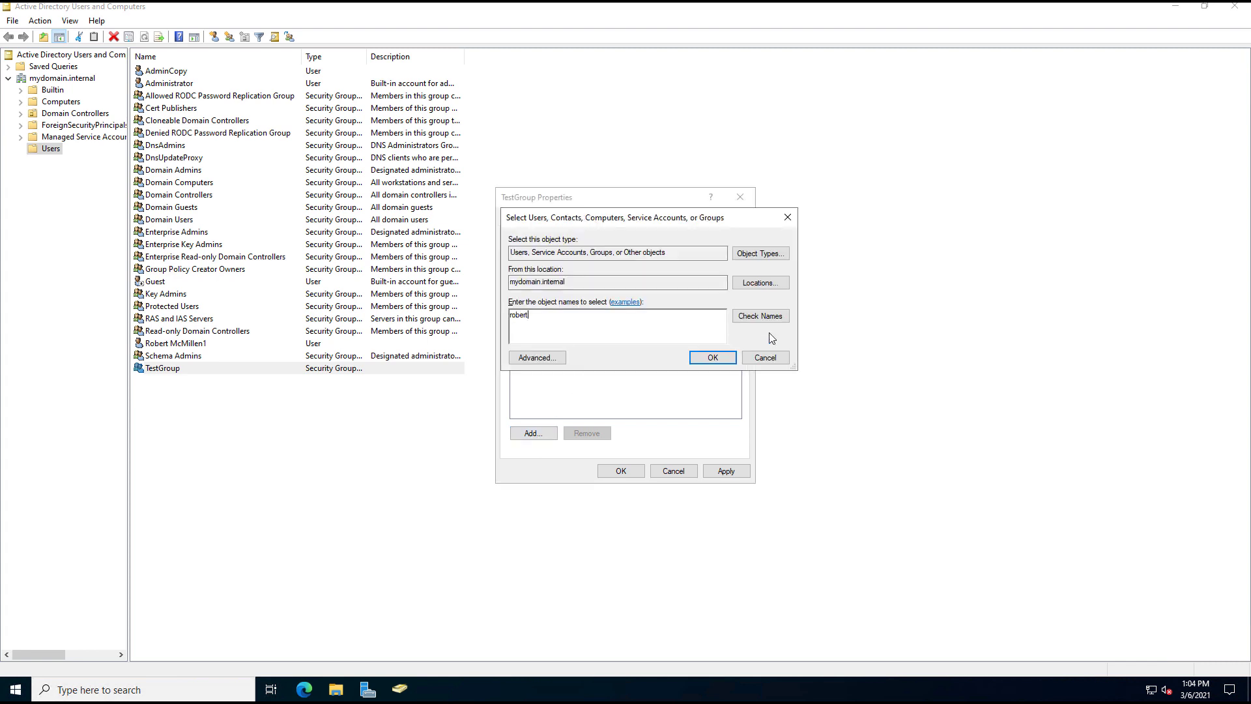
left_click(712, 357)
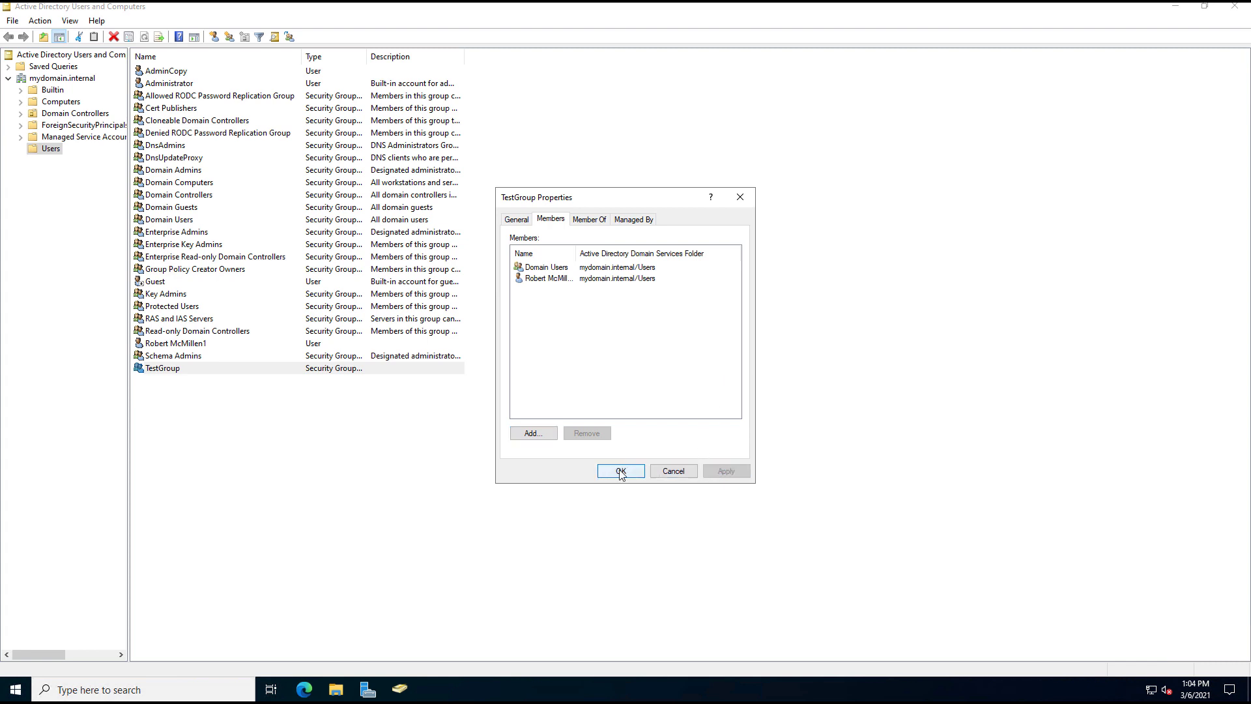
left_click(621, 470)
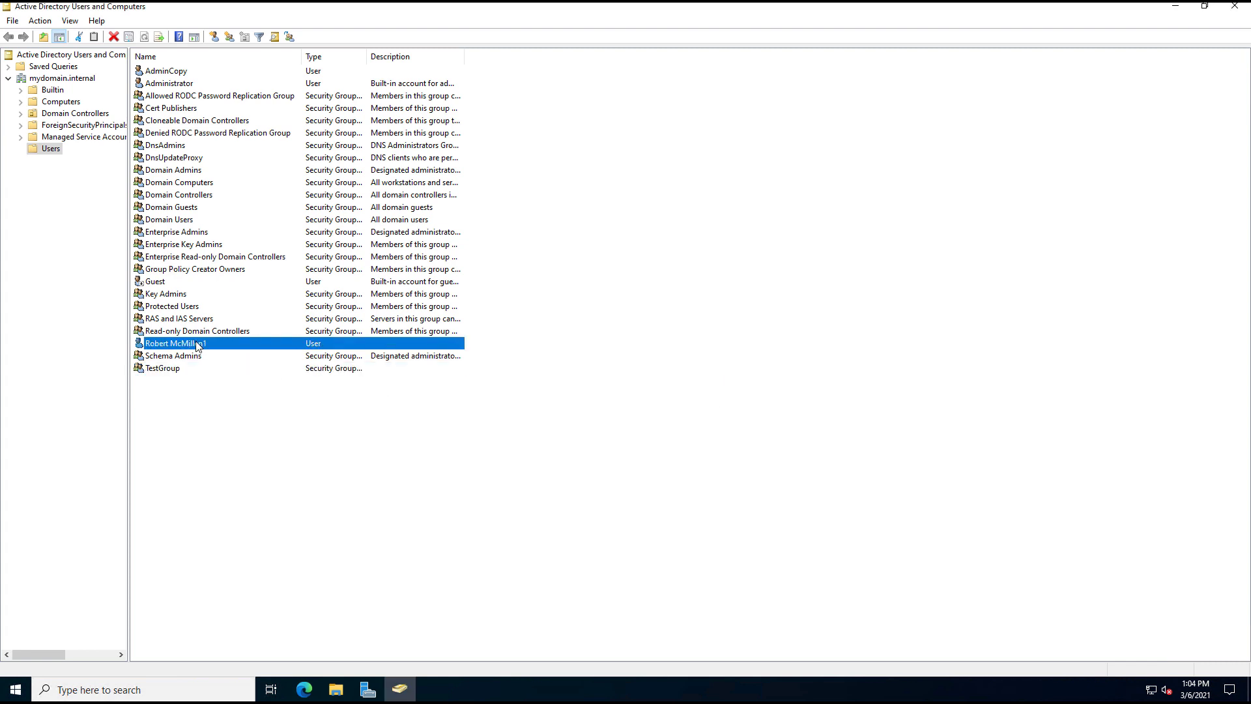
Step: Show Robert McMillen1's Member Of list with TestGroup and Domain Users
double_click(174, 343)
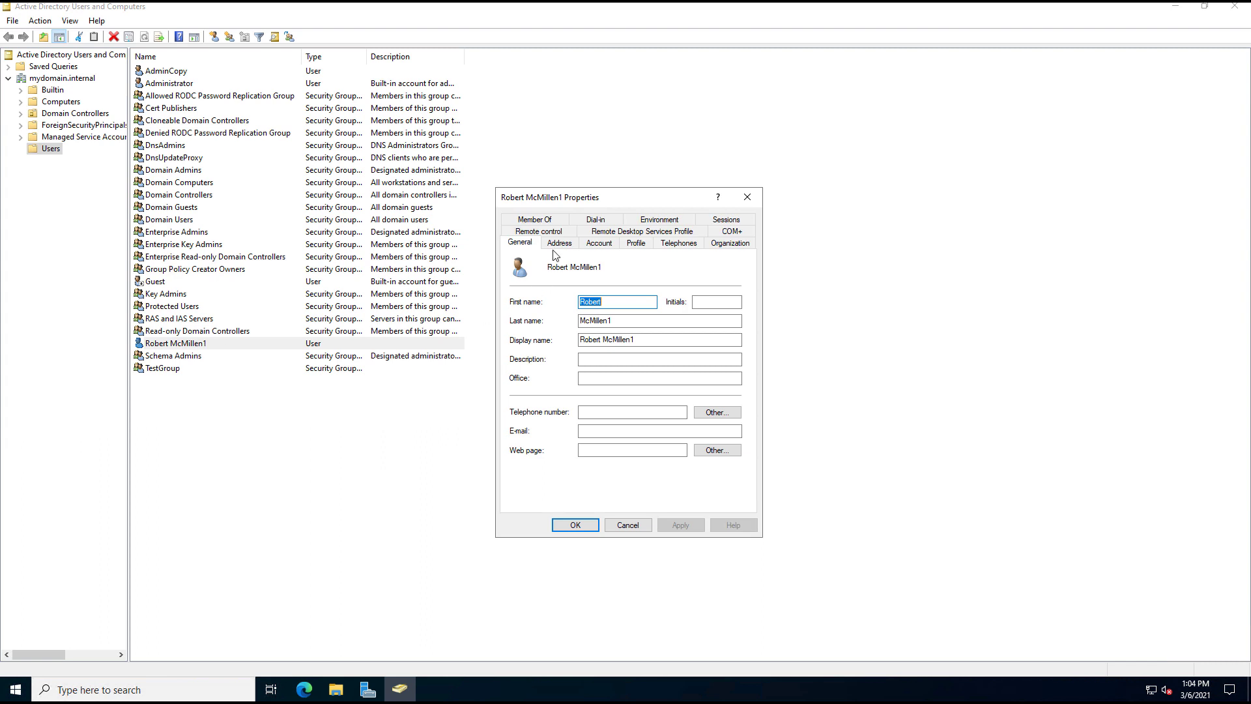
left_click(534, 243)
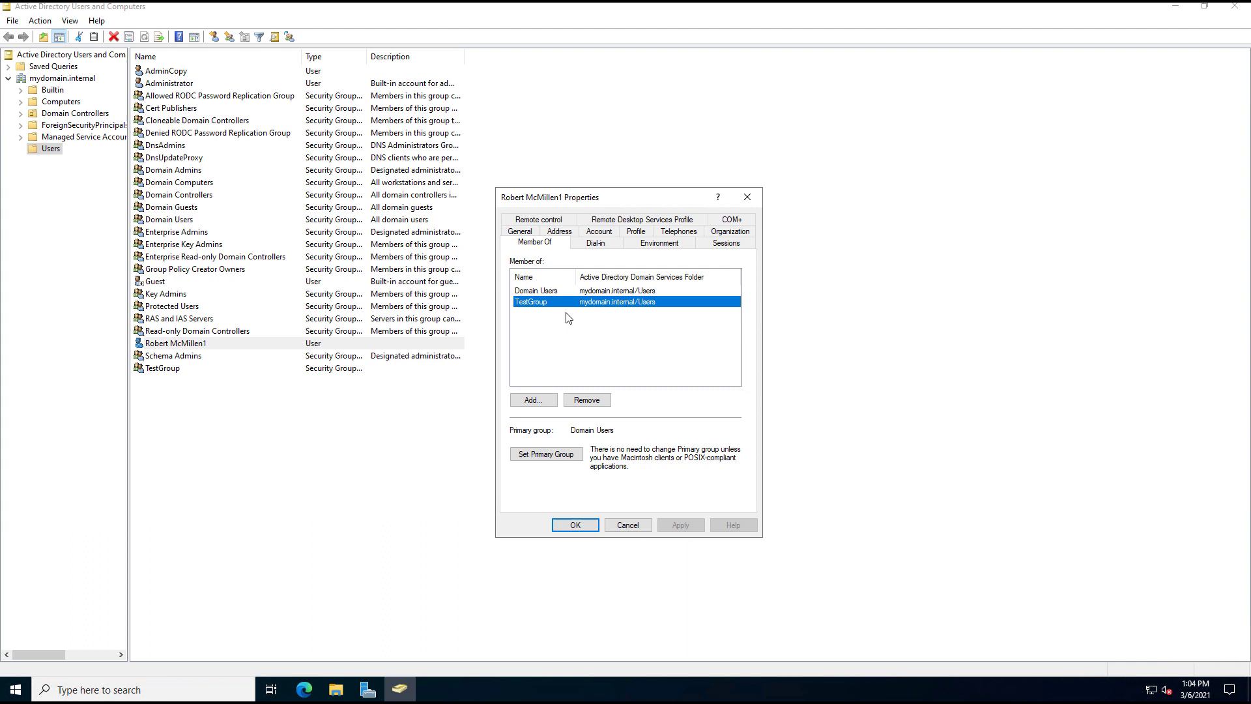
mouse_move(587, 511)
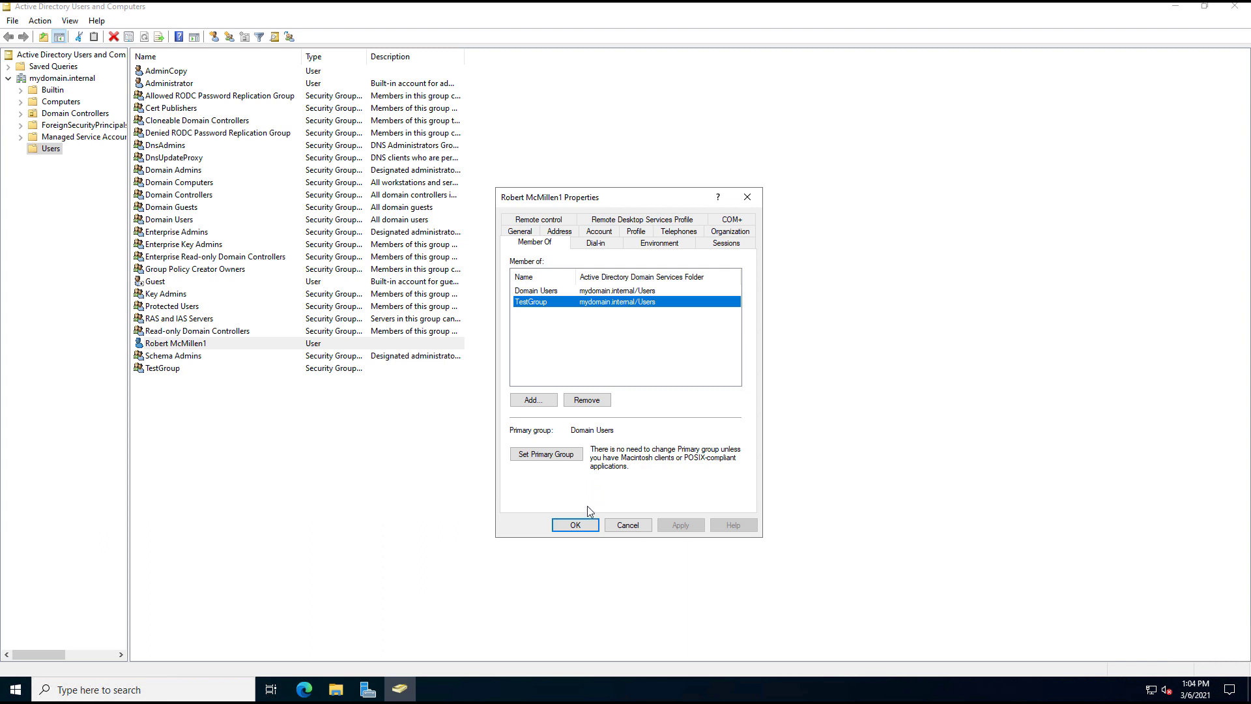